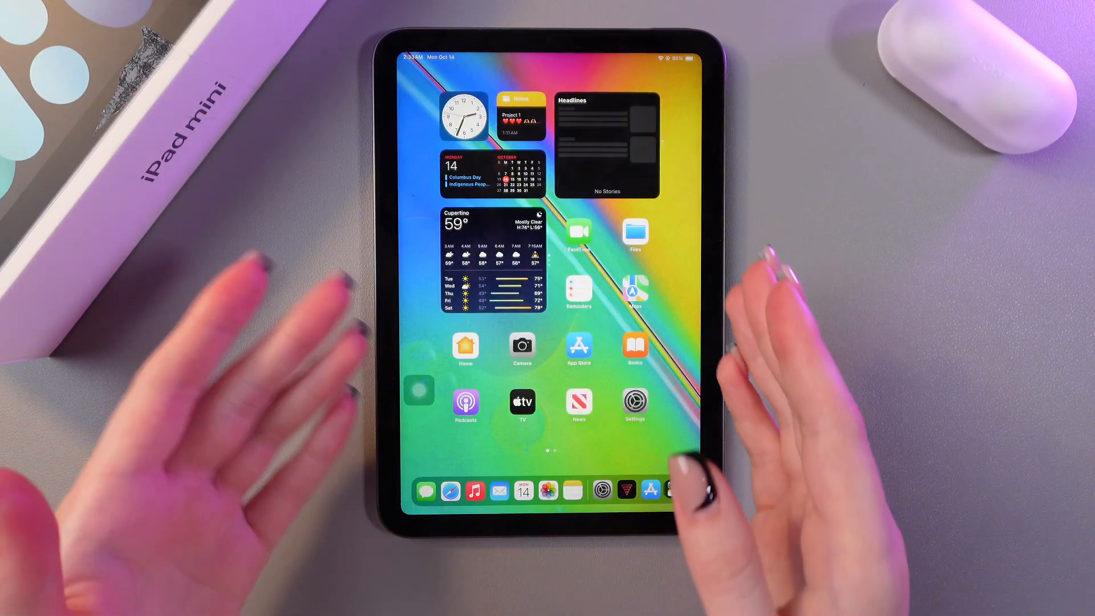
- Scroll the Settings sidebar and open Home Screen & App Library
{"action": "scroll", "scroll_direction": "left", "scroll_amount": 3}
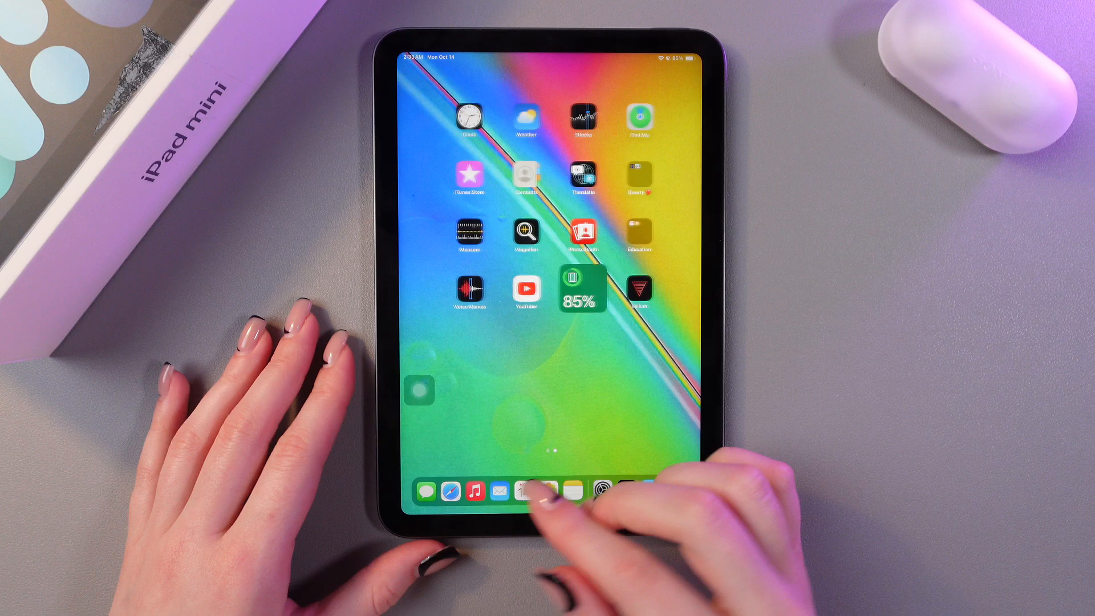
{"action": "scroll", "scroll_direction": "left", "scroll_amount": 3}
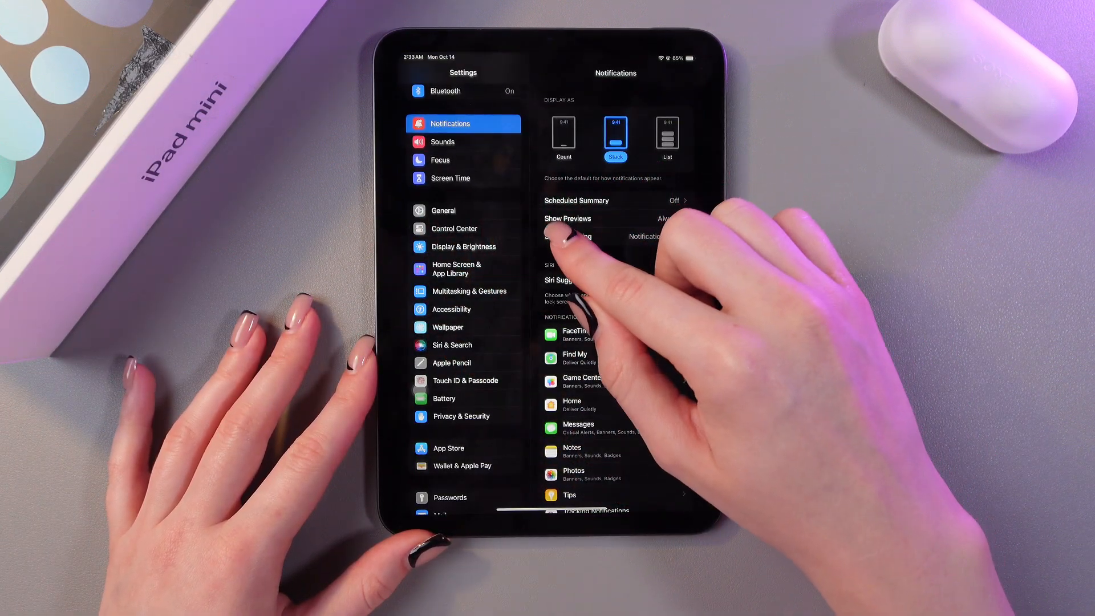
{"action": "left_click", "coordinate": [457, 268]}
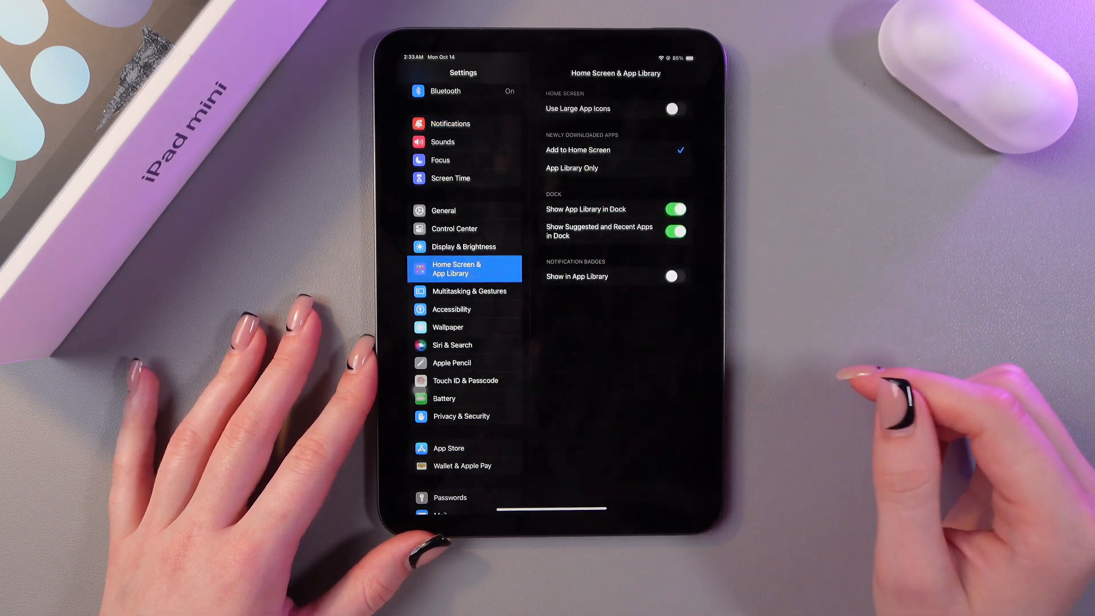
{"action": "mouse_move", "coordinate": [824, 196]}
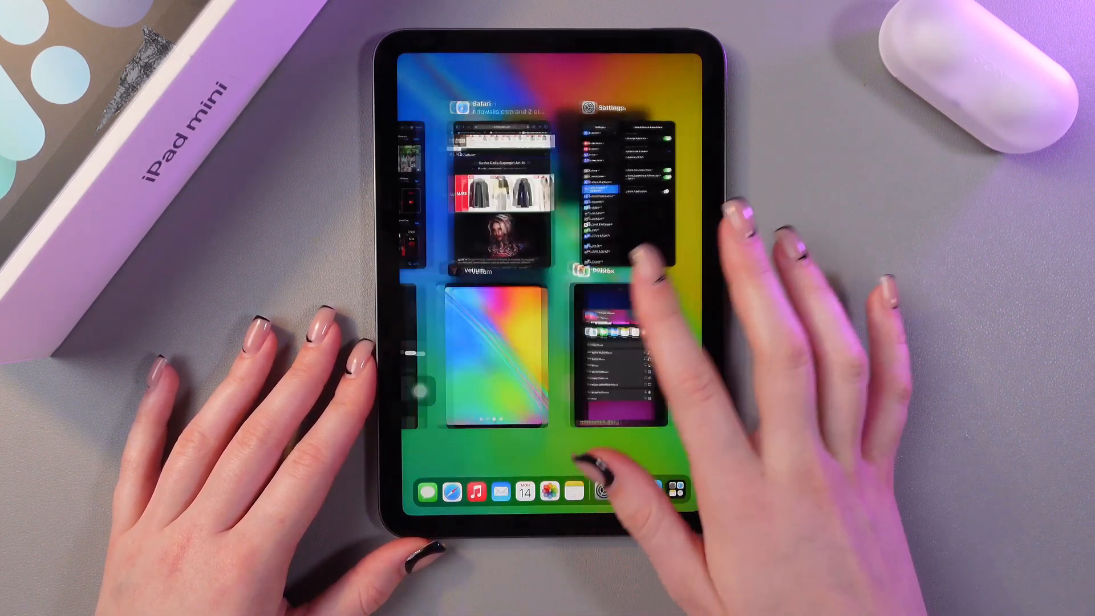
- Return from the App Switcher to the Settings Home Screen & App Library page
{"action": "left_click", "coordinate": [625, 199]}
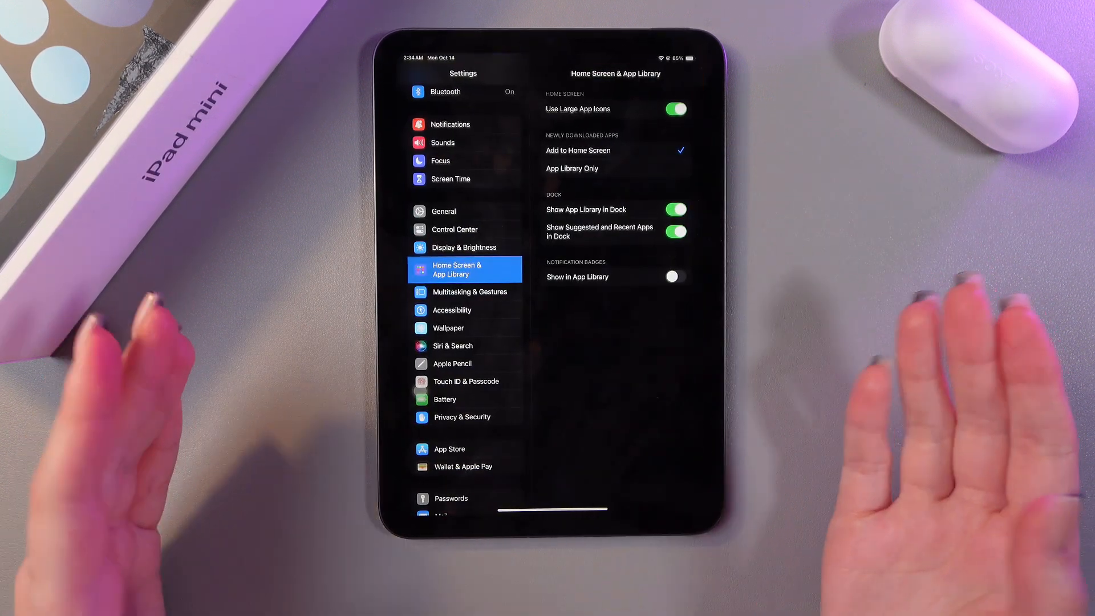
- Go to Accessibility, then Vision's Display & Text Size page
{"action": "left_click", "coordinate": [451, 309]}
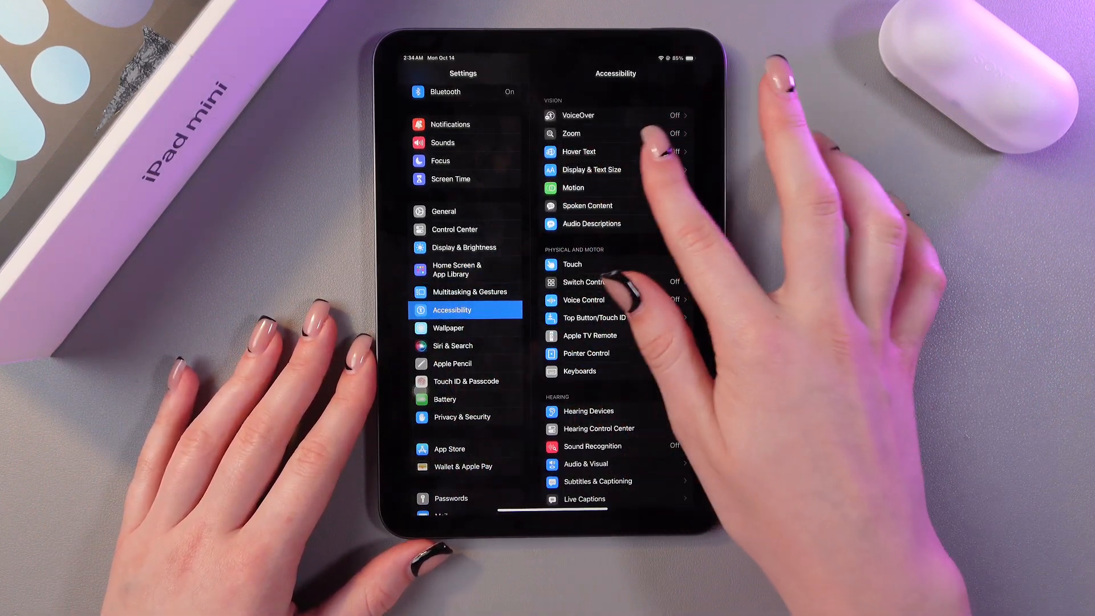
{"action": "left_click", "coordinate": [590, 169]}
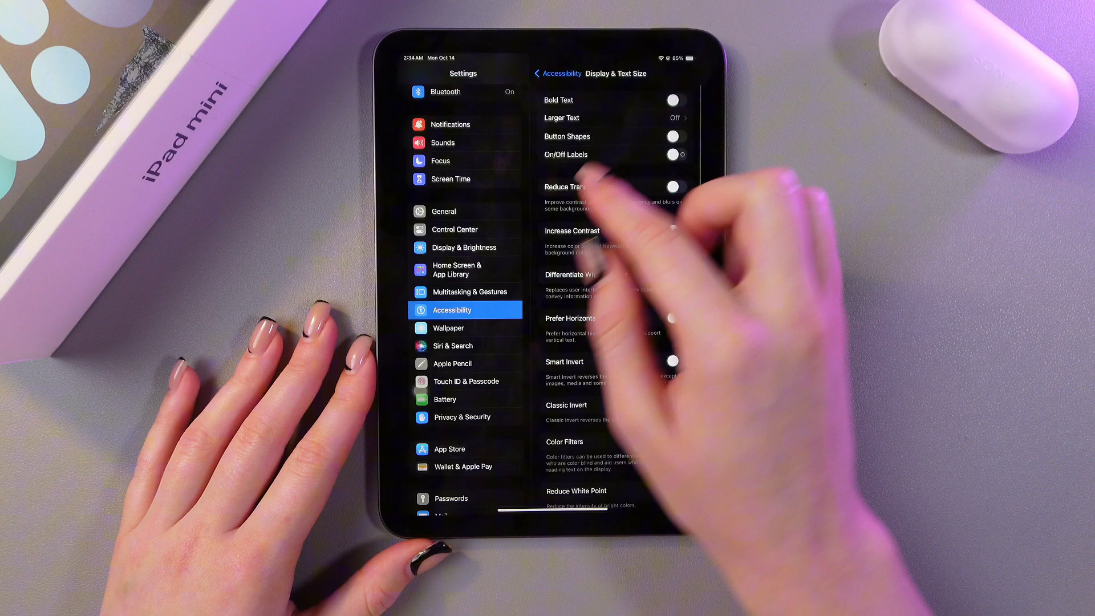